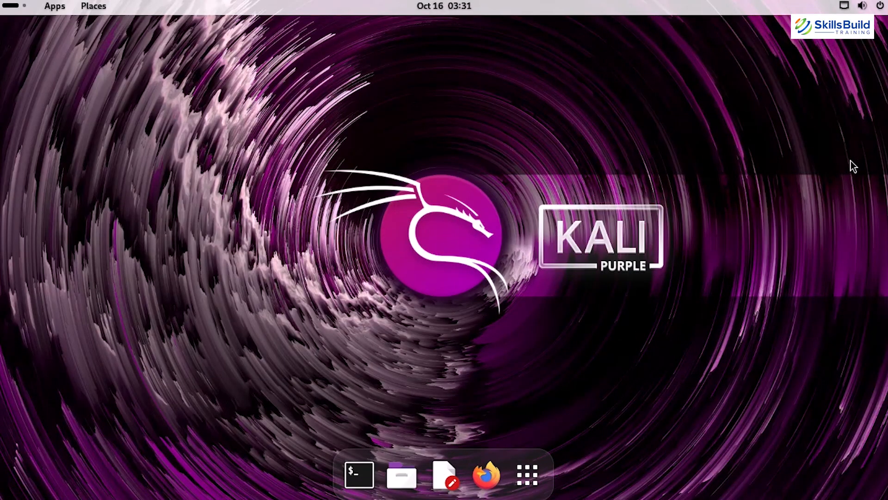
mouse_move(801, 329)
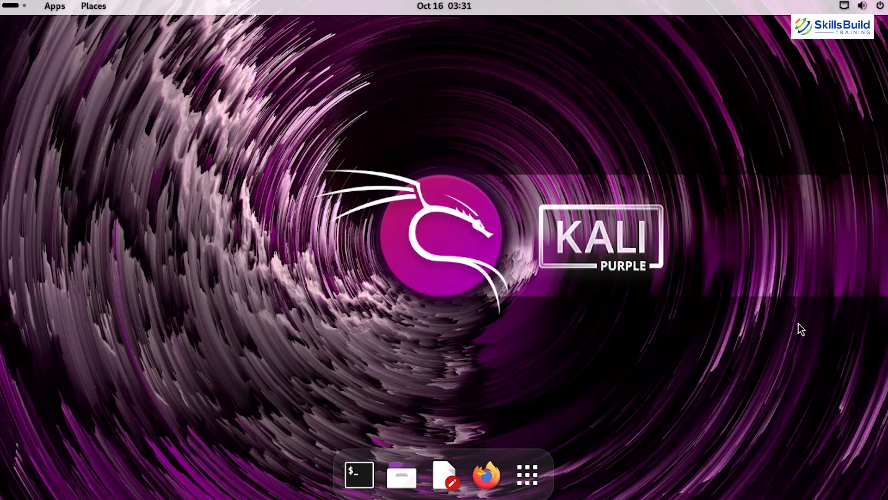
Show the Places list, then the Apps categories with 001 - Identify tools like amass, maltego and spiderfoot.
left_click(525, 475)
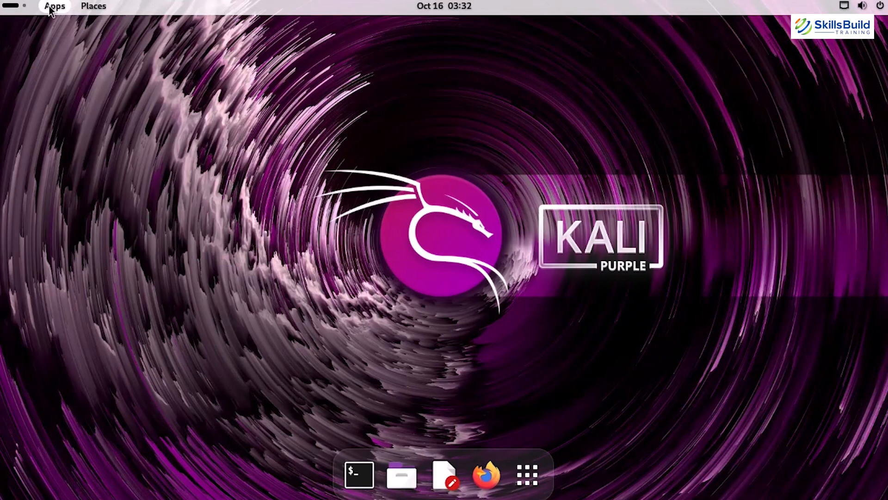
left_click(93, 6)
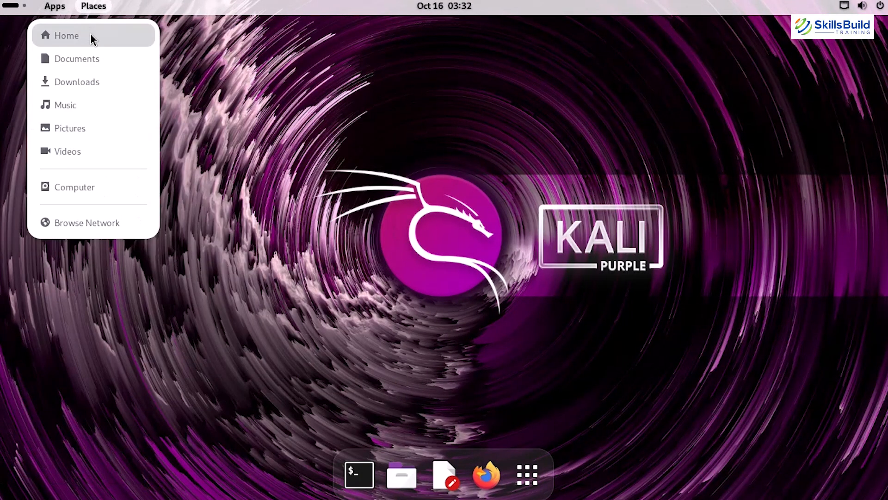
left_click(55, 6)
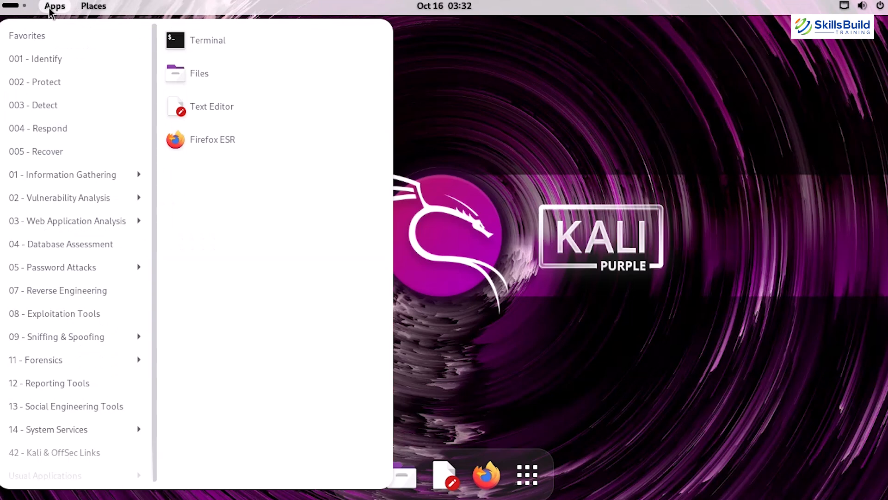
left_click(46, 58)
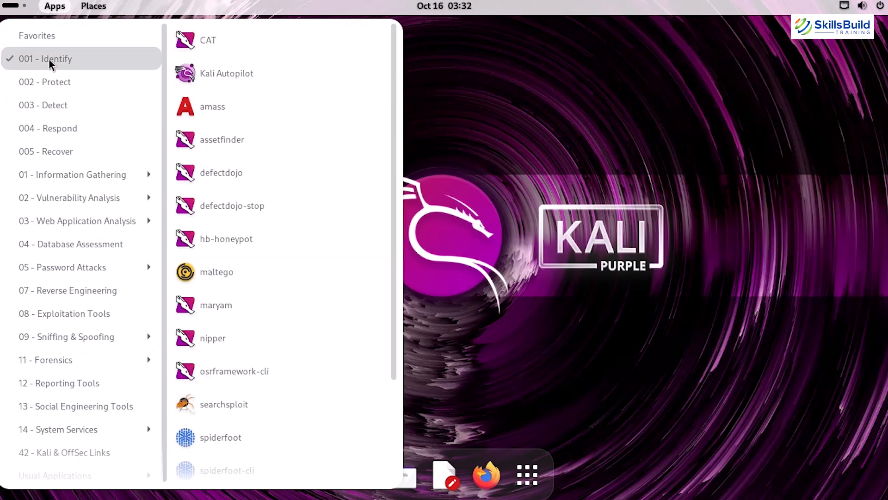
mouse_move(221, 40)
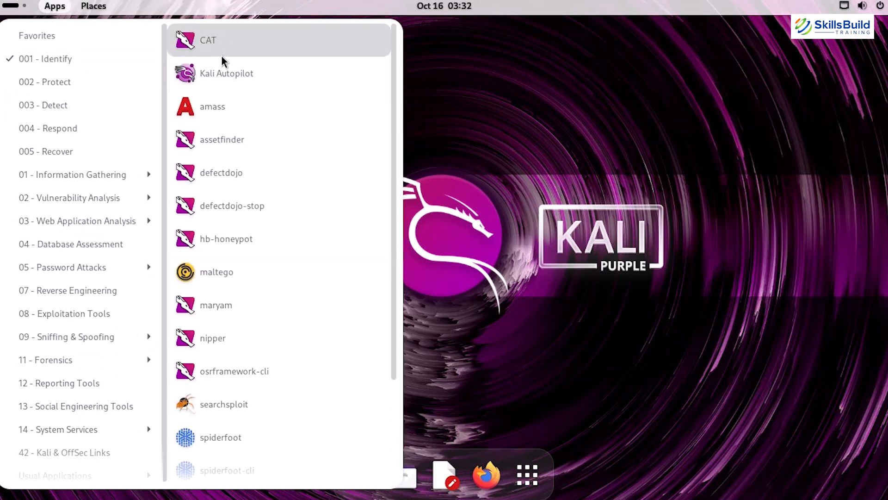
mouse_move(289, 272)
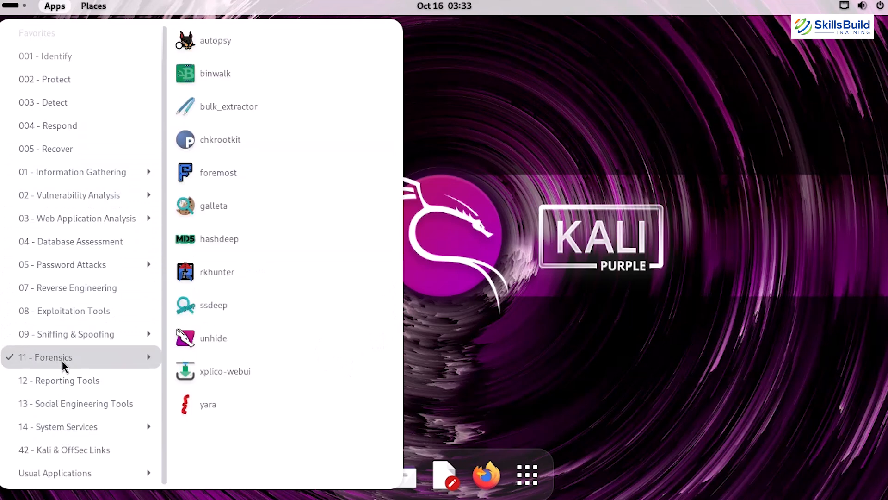
Browse 02 - Vulnerability Analysis and 005 - Recover, then reach 14 - System Services with defectdojo and xplico-webui.
left_click(70, 196)
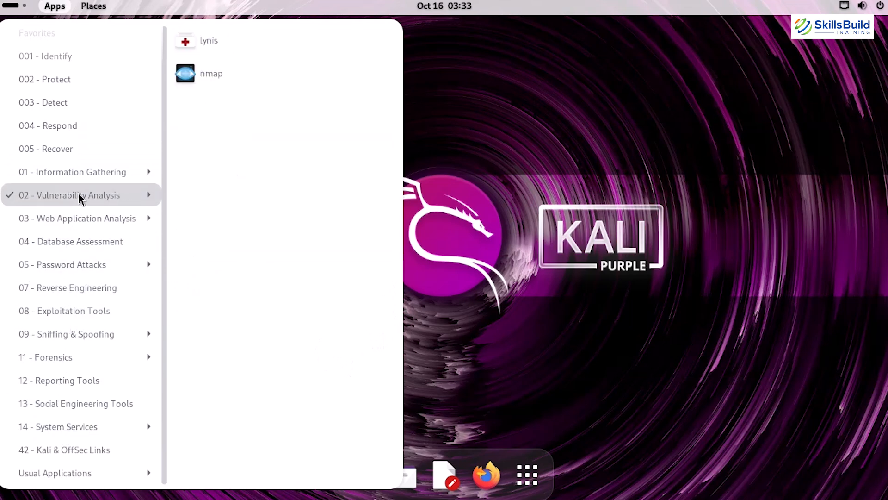
left_click(47, 148)
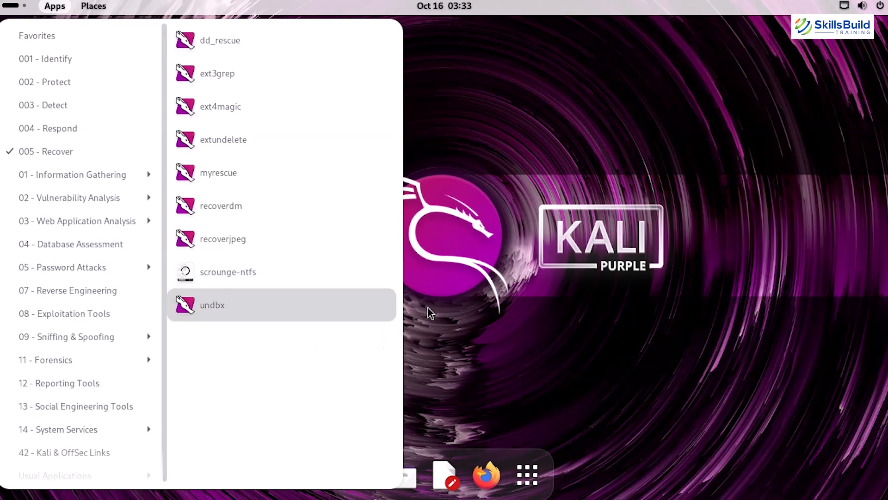
mouse_move(350, 367)
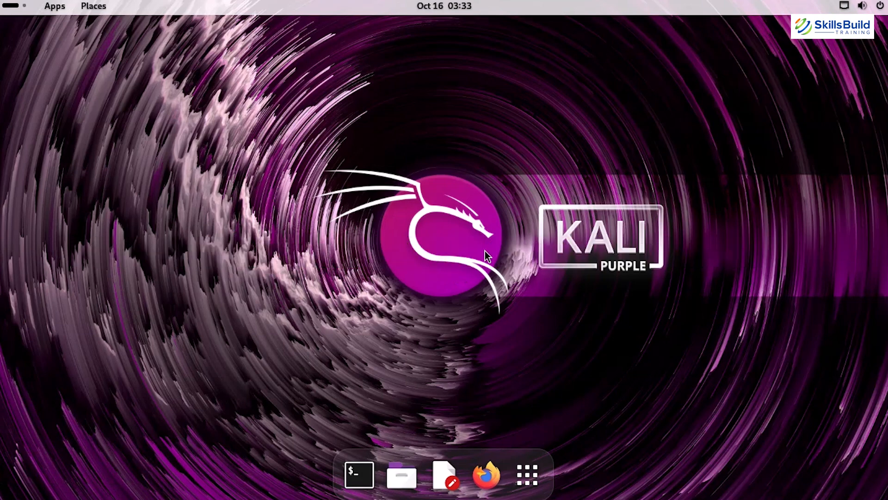
left_click(55, 7)
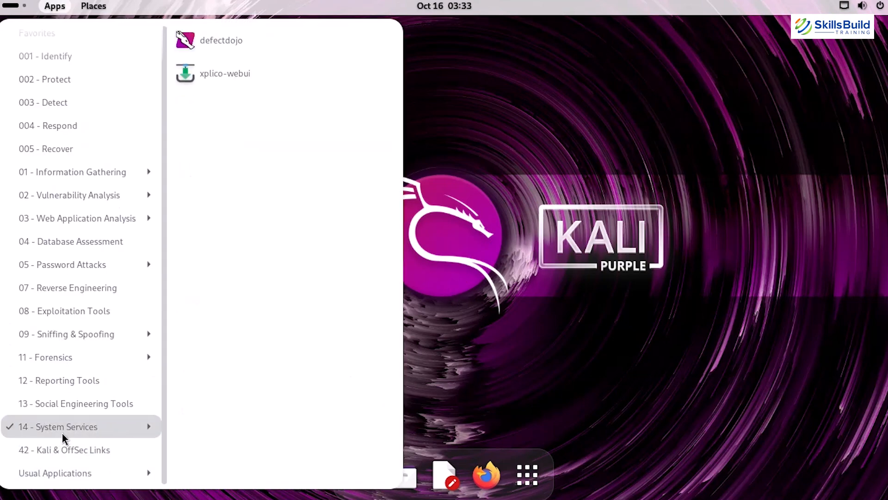